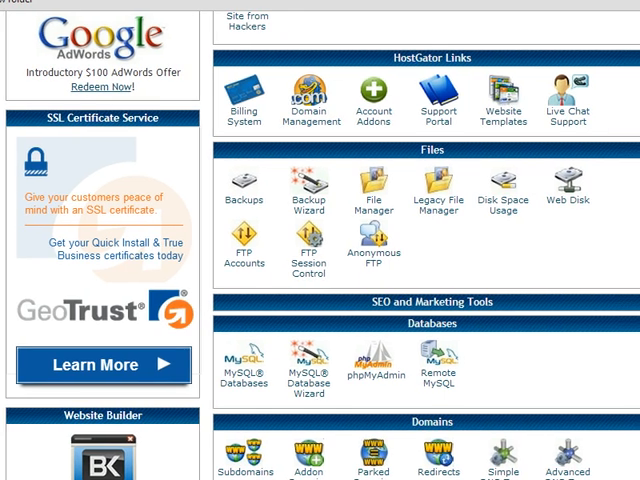
Step: Open MySQL Databases and review the listed current databases and database users
{"action": "scroll", "scroll_direction": "up", "scroll_amount": 3}
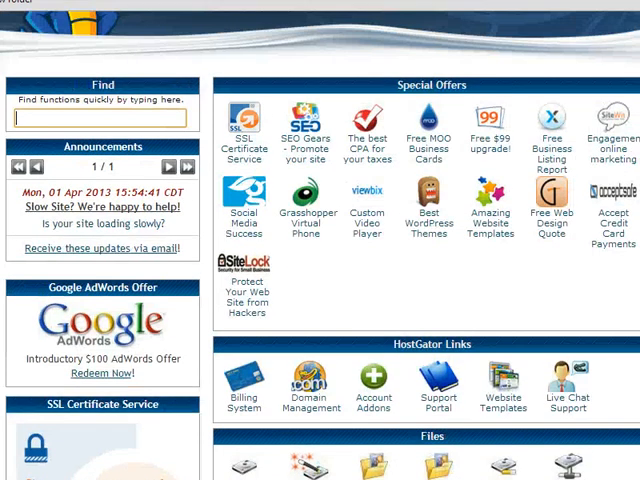
{"action": "scroll", "scroll_direction": "down", "scroll_amount": 3}
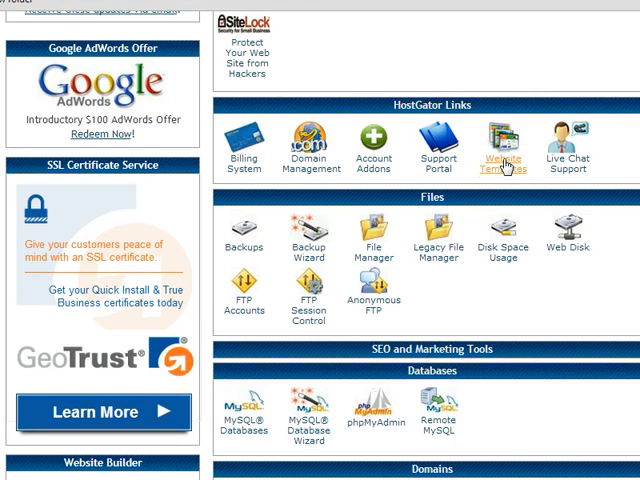
{"action": "mouse_move", "coordinate": [430, 197]}
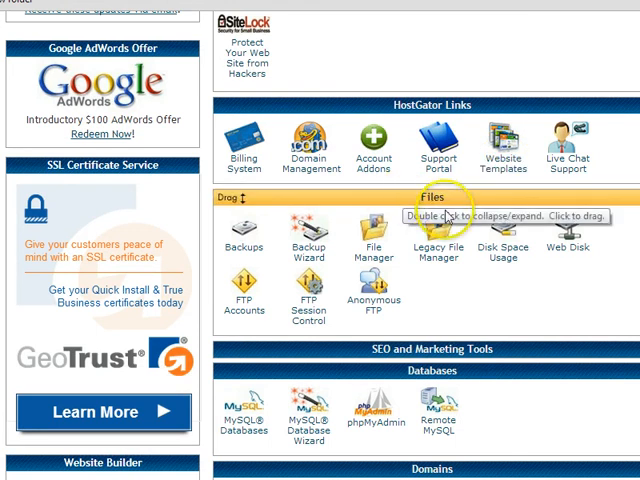
{"action": "scroll", "scroll_direction": "down", "scroll_amount": 3}
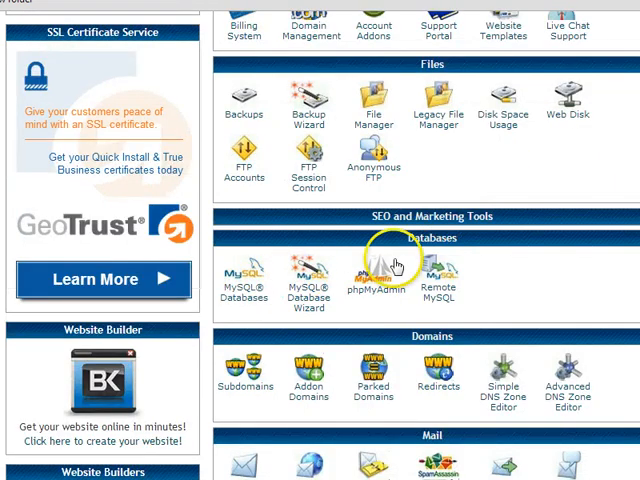
{"action": "left_click", "coordinate": [243, 270]}
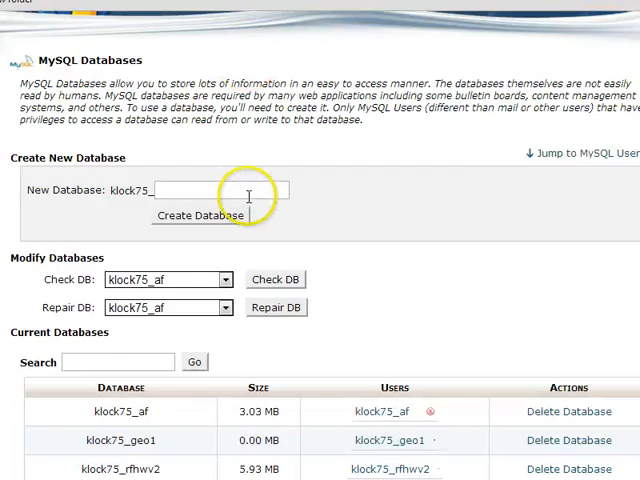
{"action": "mouse_move", "coordinate": [390, 237]}
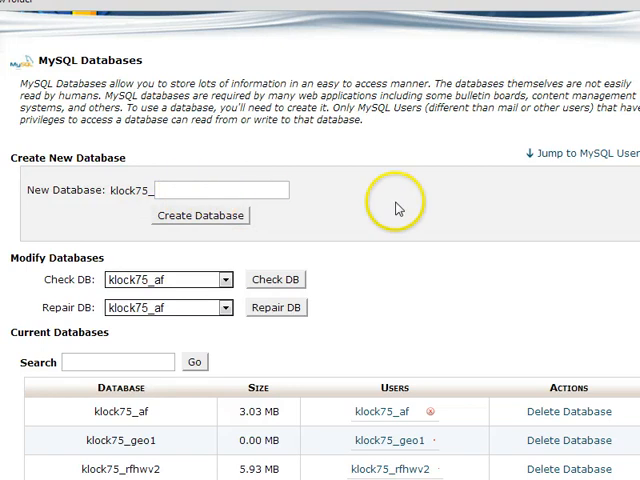
{"action": "scroll", "scroll_direction": "down", "scroll_amount": 3}
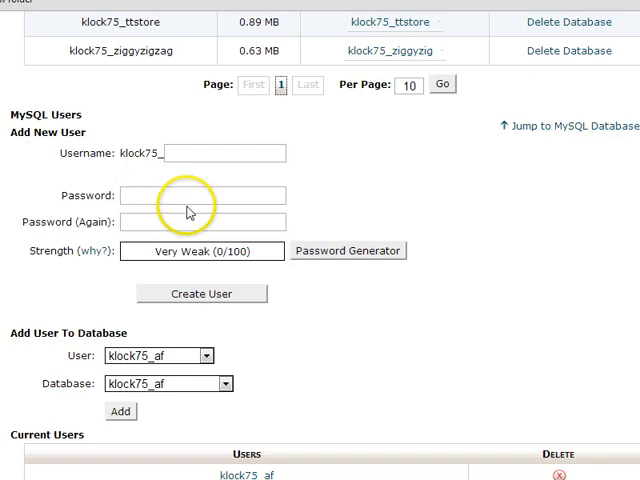
{"action": "scroll", "scroll_direction": "down", "scroll_amount": 3}
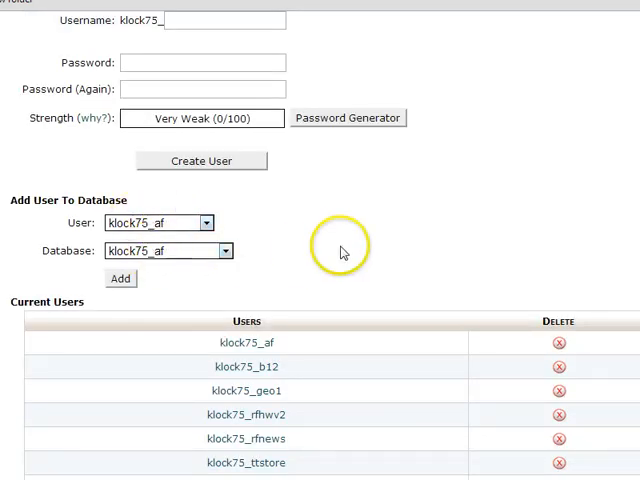
{"action": "scroll", "scroll_direction": "down", "scroll_amount": 3}
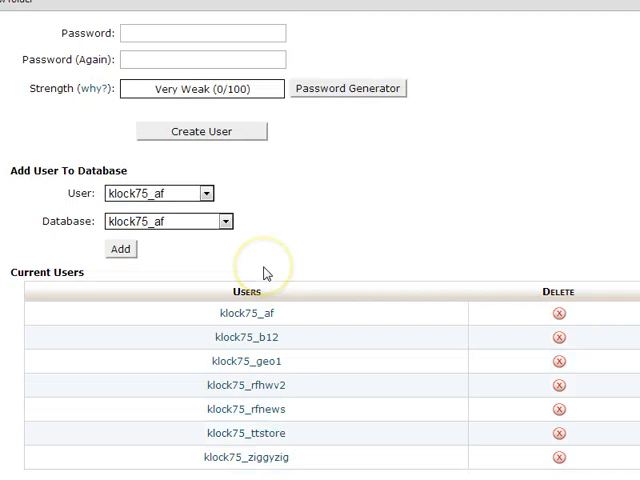
{"action": "mouse_move", "coordinate": [250, 273]}
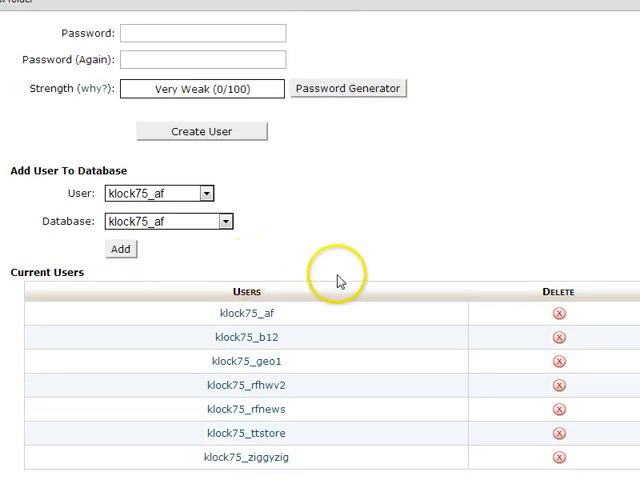
{"action": "mouse_move", "coordinate": [340, 280]}
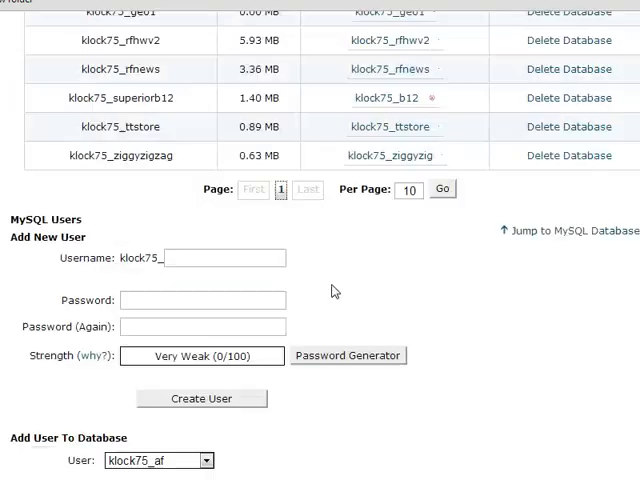
{"action": "scroll", "scroll_direction": "up", "scroll_amount": 3}
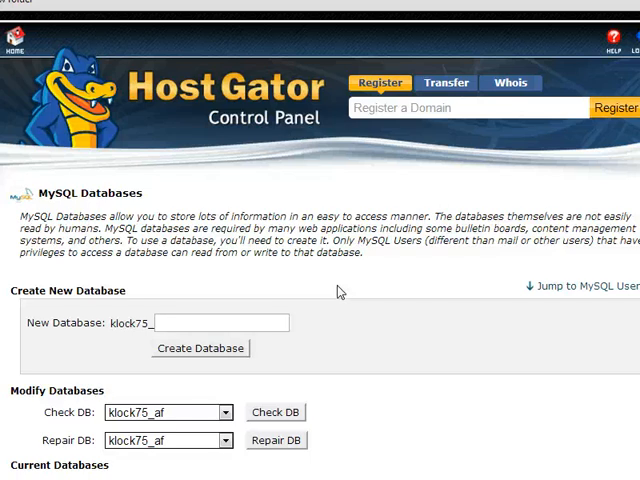
{"action": "mouse_move", "coordinate": [330, 33]}
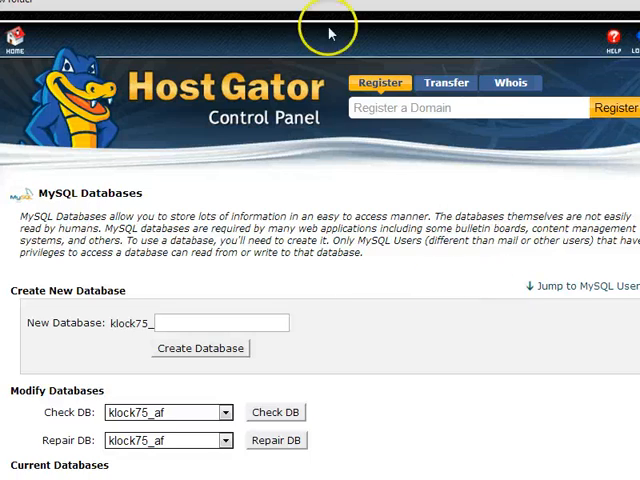
{"action": "mouse_move", "coordinate": [330, 28]}
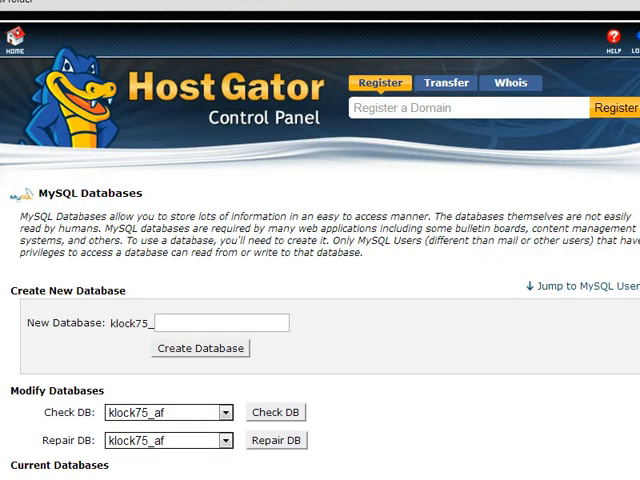
Step: Locate the downloaded wp-config.php on the desktop and bring up its context menu
{"action": "scroll", "scroll_direction": "down", "scroll_amount": 3}
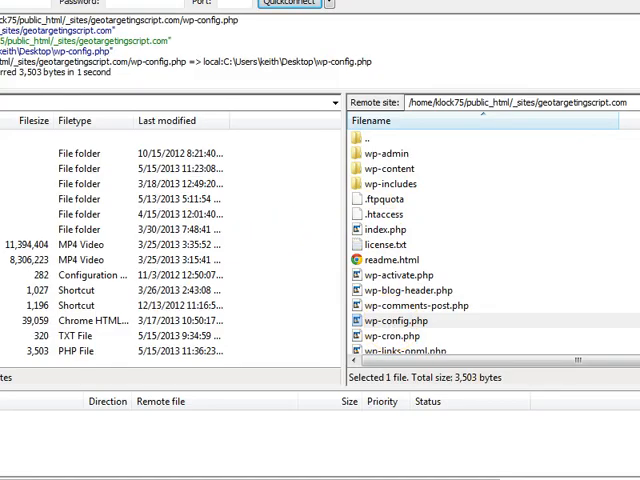
{"action": "right_click", "coordinate": [243, 210]}
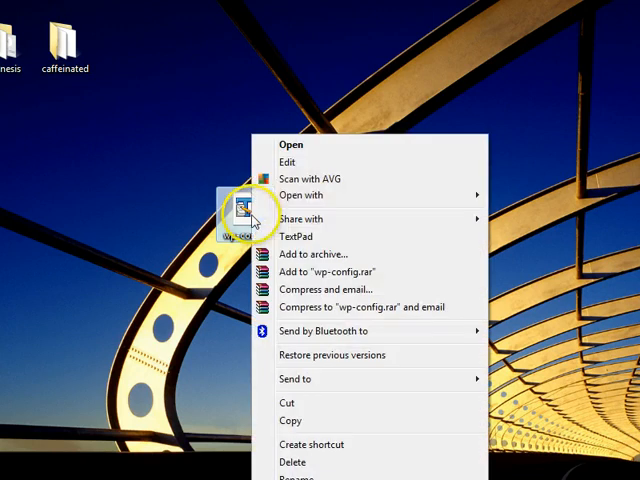
Step: Open wp-config.php in TextPad and insert define('WP_ALLOW_MULTISITE', true); above the stop-editing comment
{"action": "left_click", "coordinate": [297, 236]}
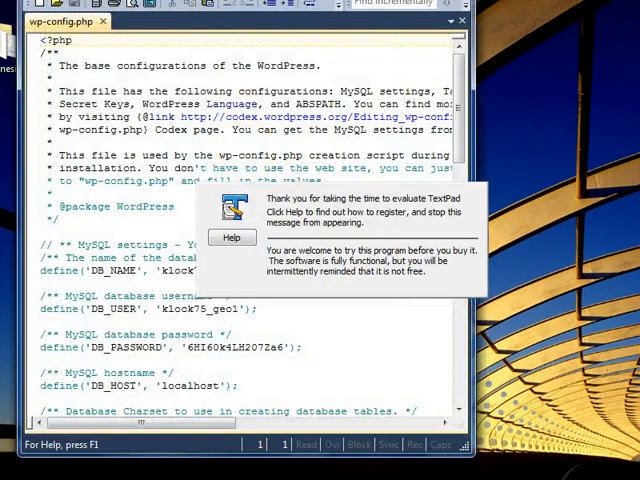
{"action": "mouse_move", "coordinate": [450, 68]}
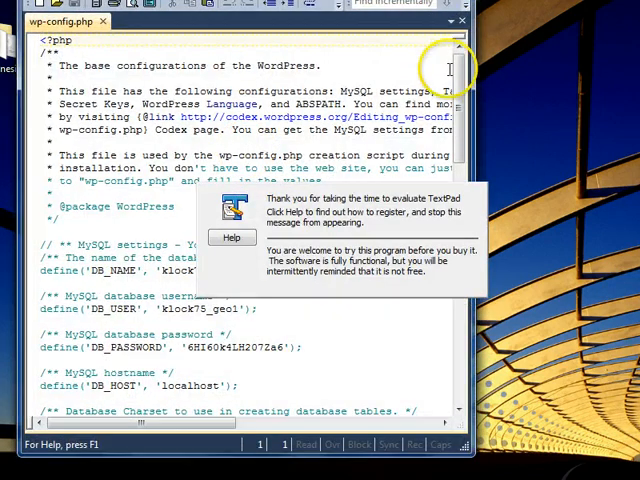
{"action": "scroll", "scroll_direction": "down", "scroll_amount": 3}
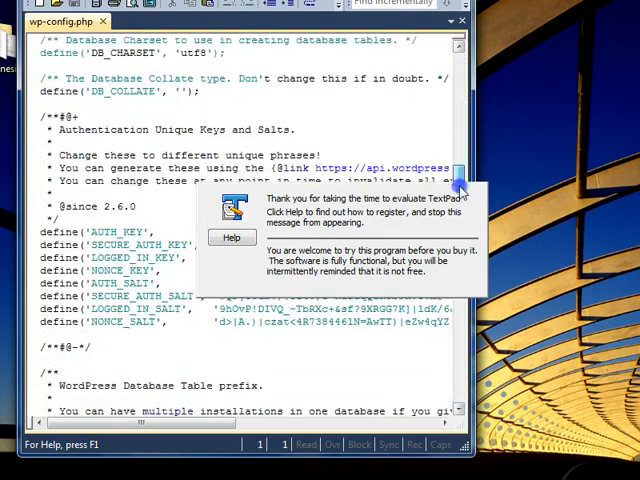
{"action": "scroll", "scroll_direction": "down", "scroll_amount": 3}
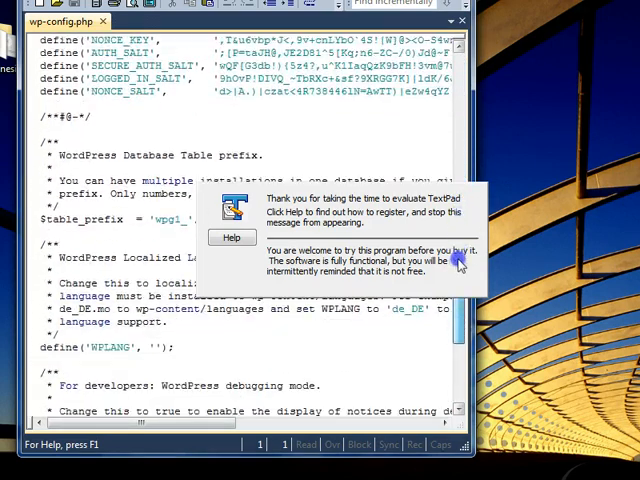
{"action": "scroll", "scroll_direction": "down", "scroll_amount": 3}
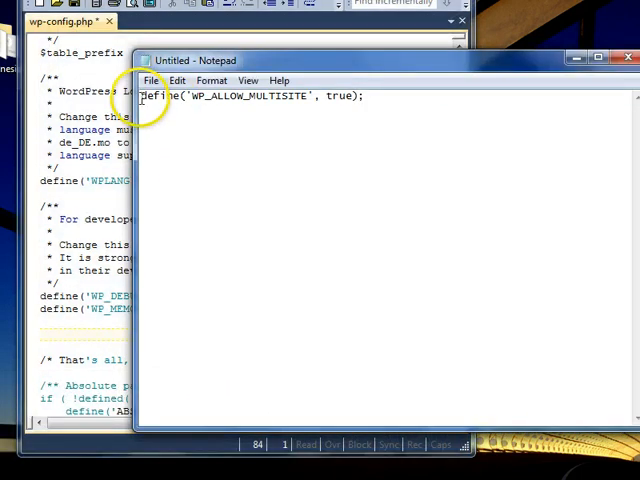
{"action": "right_click", "coordinate": [250, 96]}
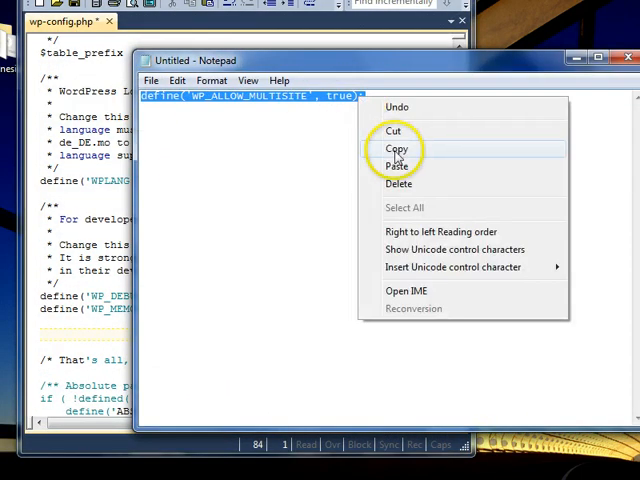
{"action": "left_click", "coordinate": [397, 148]}
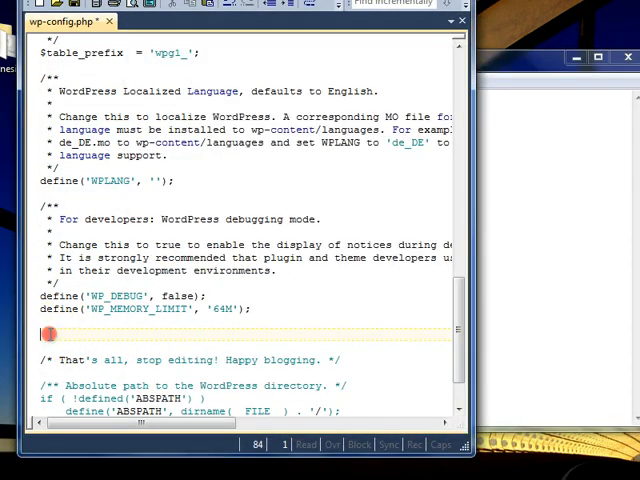
{"action": "type", "text": "define('WP_ALLOW_MULTISITE', true);"}
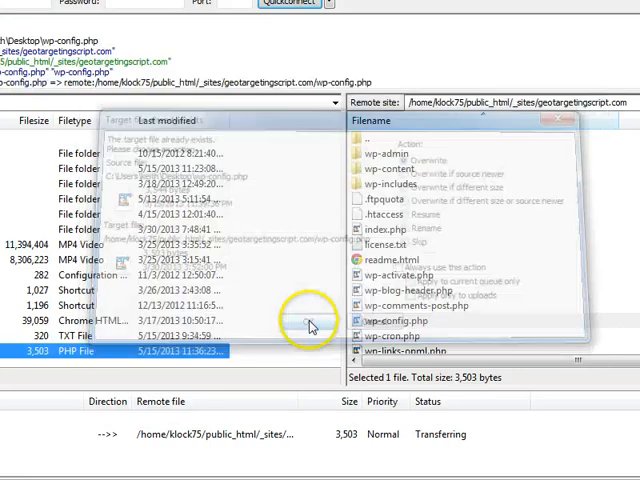
Step: Confirm overwriting the server's wp-config.php with the edited copy
{"action": "left_click", "coordinate": [308, 322]}
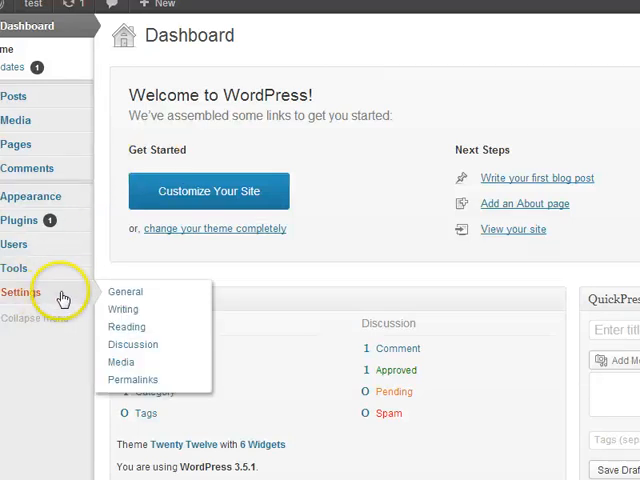
{"action": "mouse_move", "coordinate": [14, 268]}
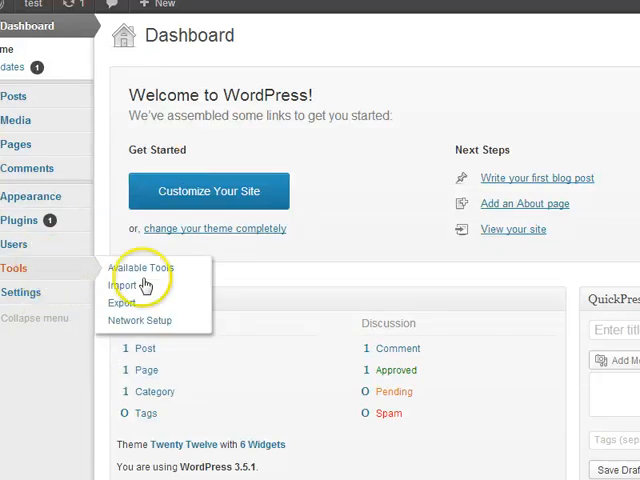
Step: Open Tools > Network Setup and select Sub-domains for network site addresses
{"action": "left_click", "coordinate": [140, 320]}
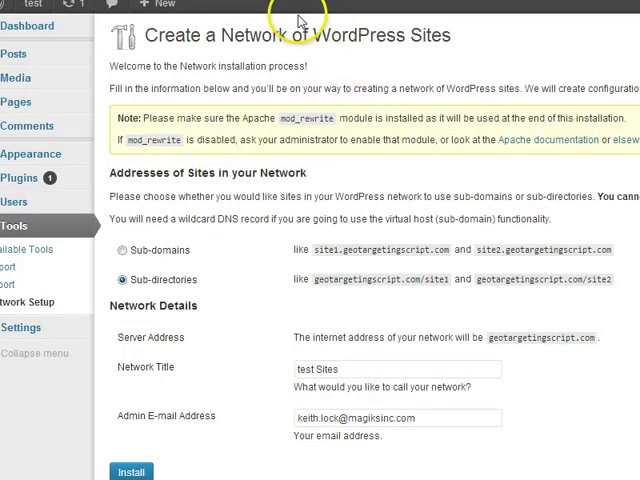
{"action": "mouse_move", "coordinate": [370, 50]}
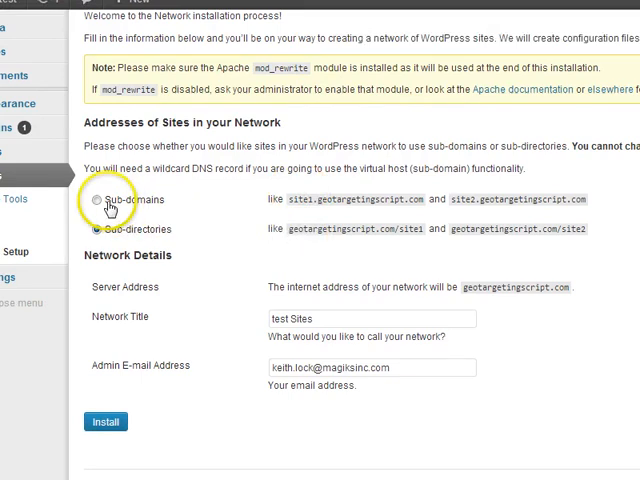
{"action": "left_click", "coordinate": [102, 229]}
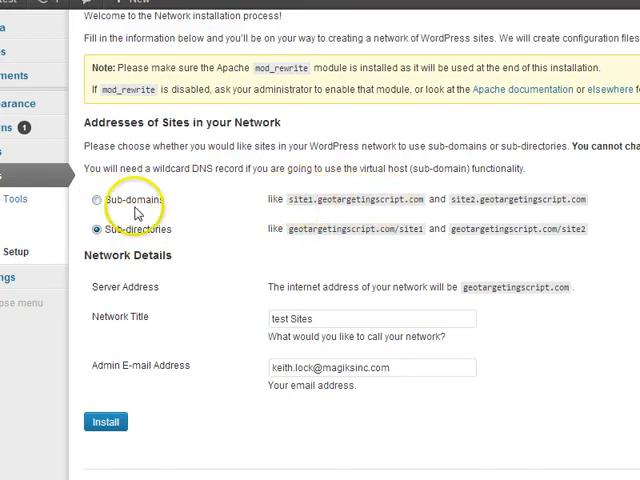
{"action": "left_click", "coordinate": [98, 204]}
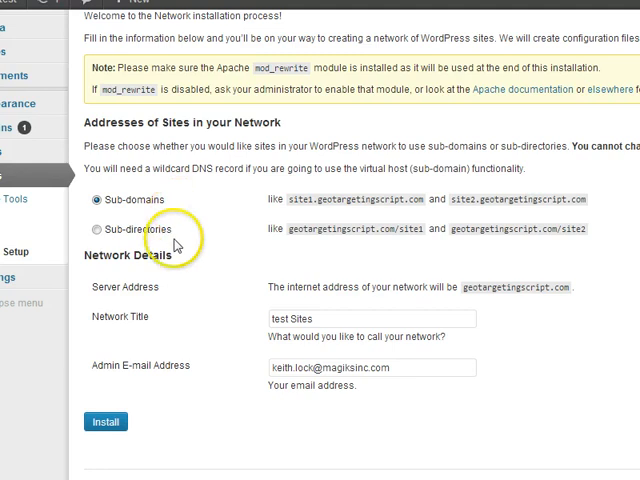
{"action": "mouse_move", "coordinate": [323, 252]}
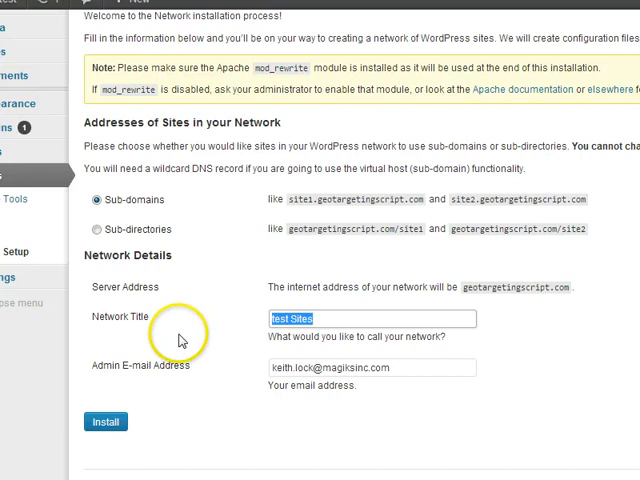
{"action": "mouse_move", "coordinate": [333, 364]}
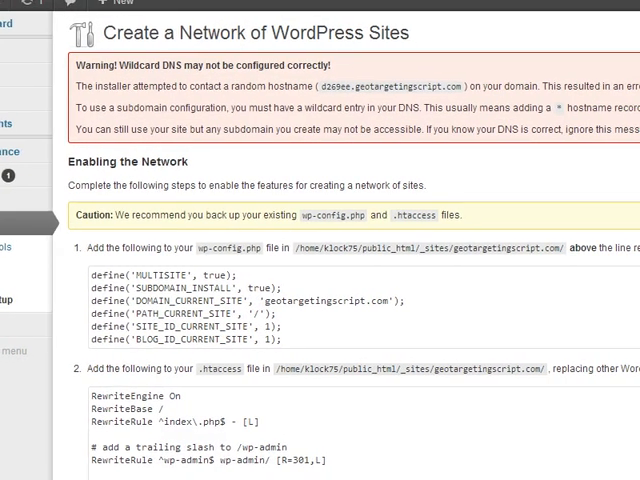
{"action": "scroll", "scroll_direction": "down", "scroll_amount": 3}
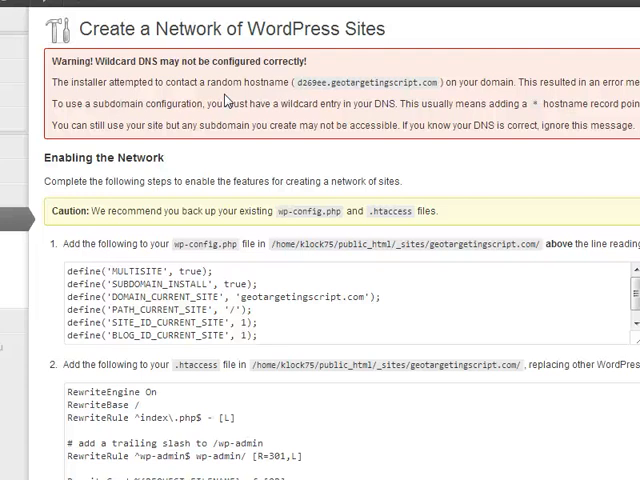
{"action": "mouse_move", "coordinate": [225, 100]}
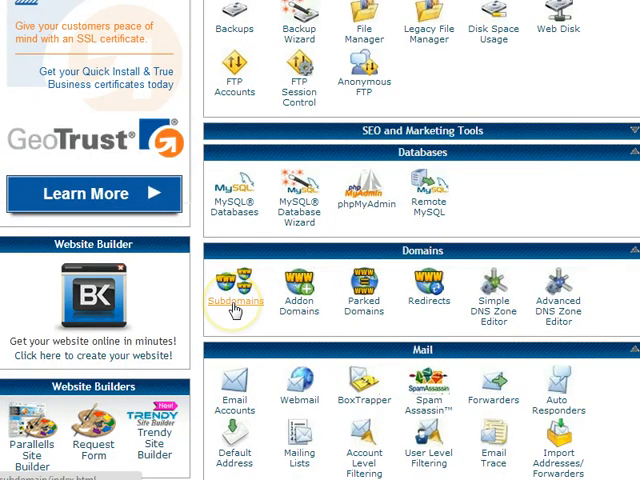
Step: In Subdomains, enter '*' and a geotargetingscript.com document root under public_html
{"action": "left_click", "coordinate": [235, 300]}
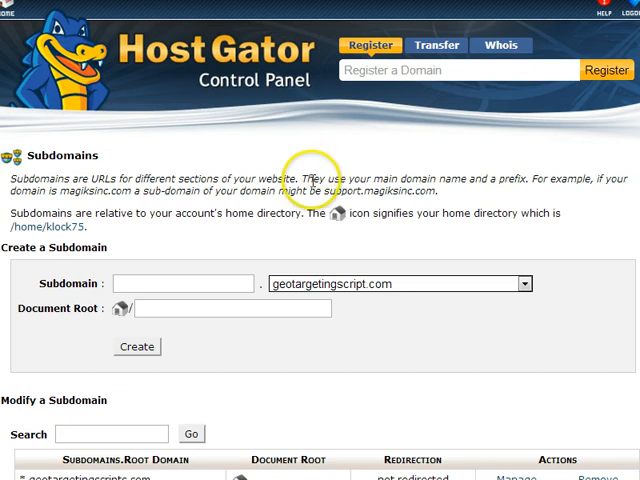
{"action": "mouse_move", "coordinate": [318, 293]}
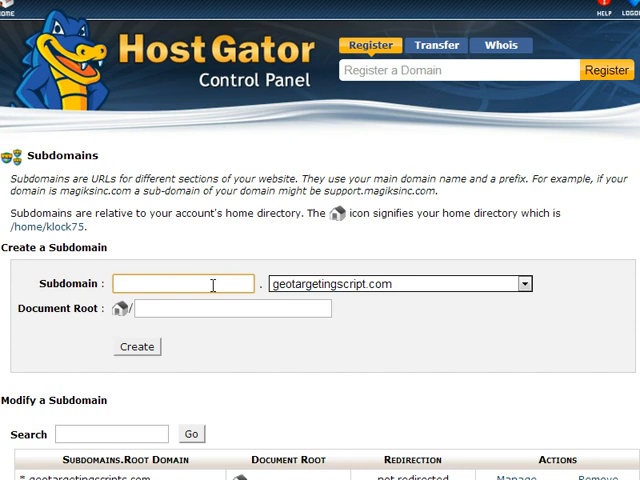
{"action": "type", "text": "*"}
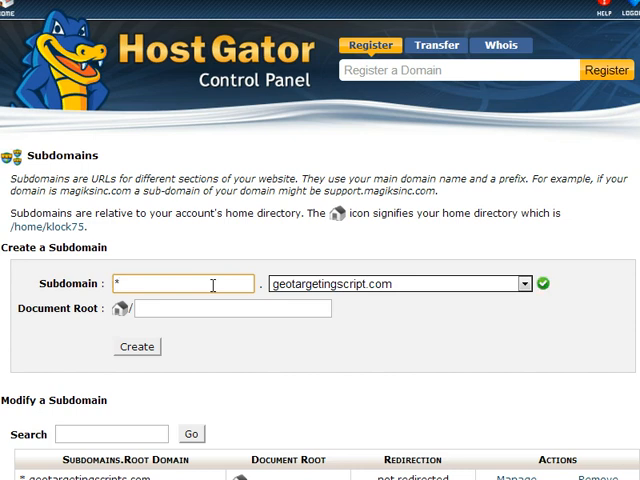
{"action": "mouse_move", "coordinate": [215, 300]}
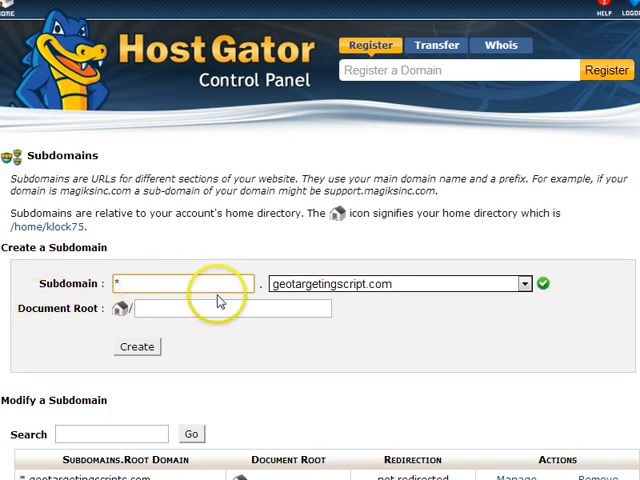
{"action": "mouse_move", "coordinate": [328, 290]}
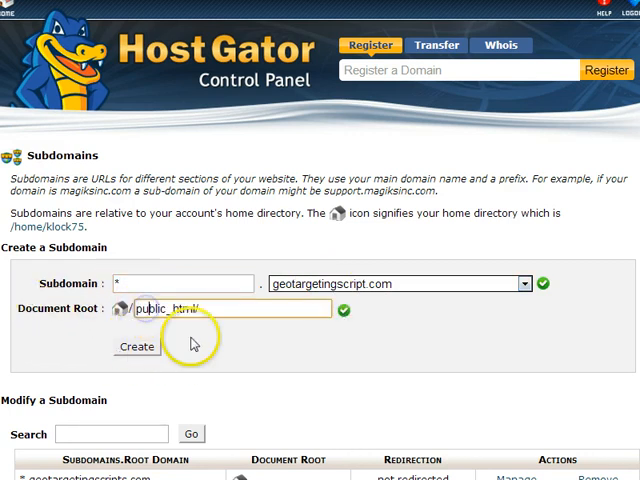
{"action": "mouse_move", "coordinate": [232, 372]}
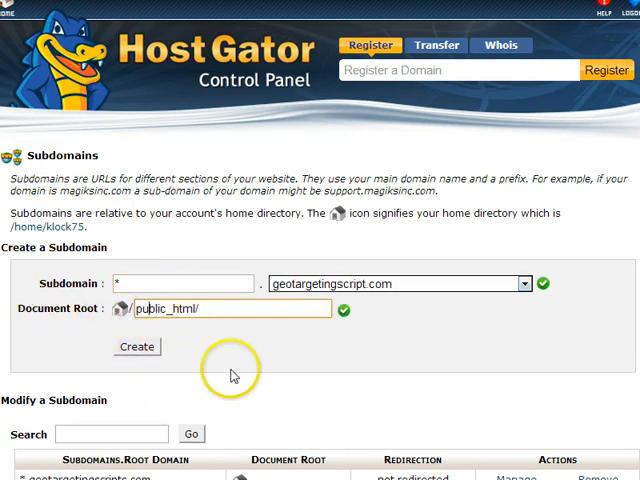
{"action": "mouse_move", "coordinate": [232, 375]}
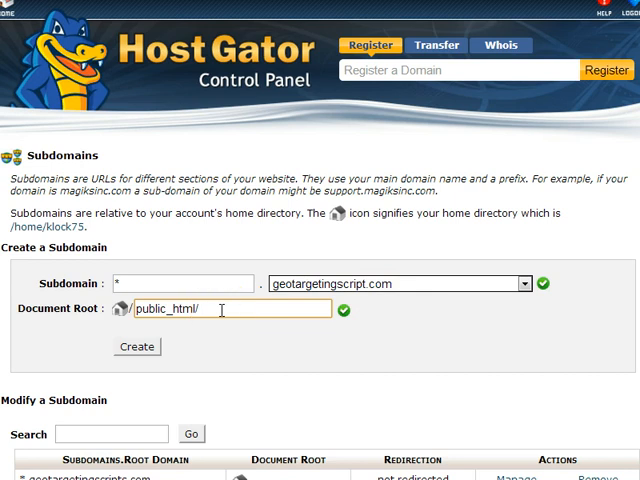
{"action": "type", "text": "geo"}
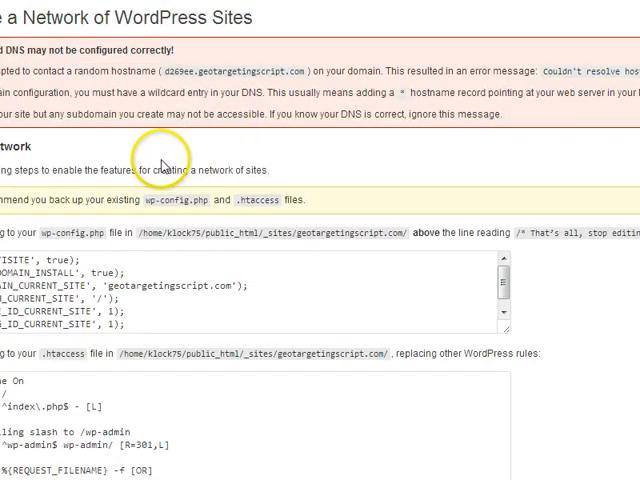
Step: Scroll through the Enabling the Network code blocks for wp-config.php and .htaccess
{"action": "scroll", "scroll_direction": "down", "scroll_amount": 3}
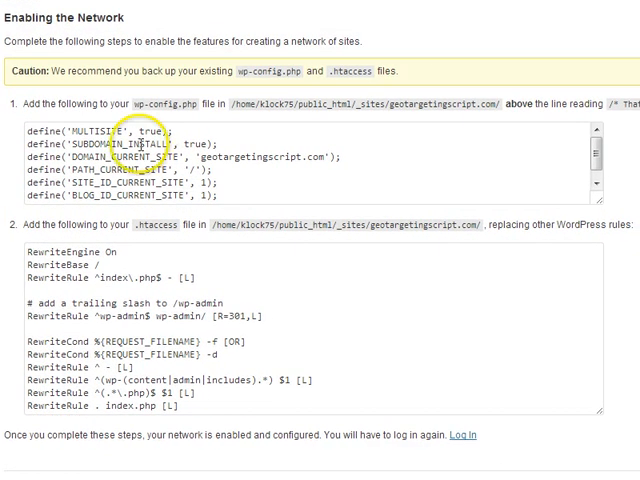
{"action": "mouse_move", "coordinate": [150, 106]}
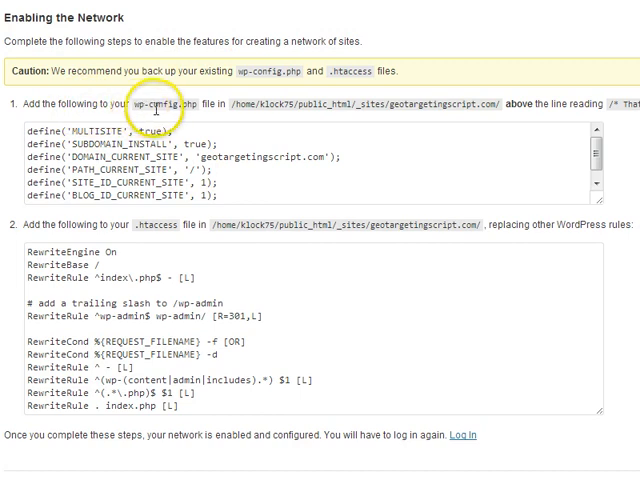
{"action": "mouse_move", "coordinate": [237, 108]}
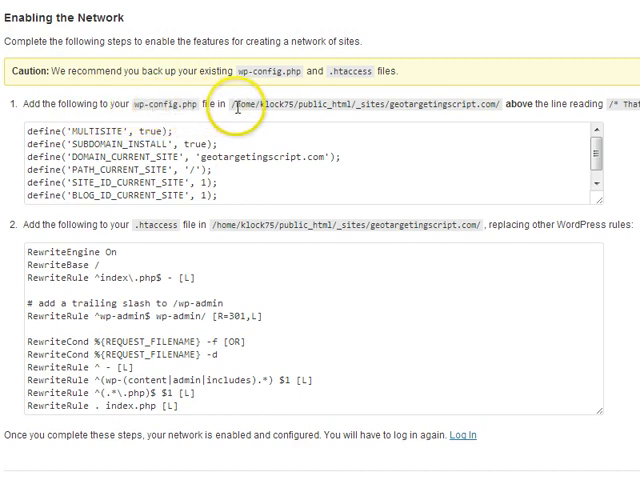
{"action": "mouse_move", "coordinate": [573, 48]}
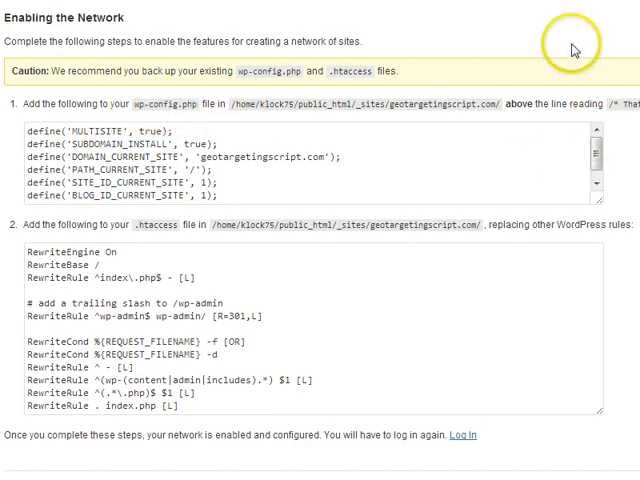
{"action": "scroll", "scroll_direction": "down", "scroll_amount": 3}
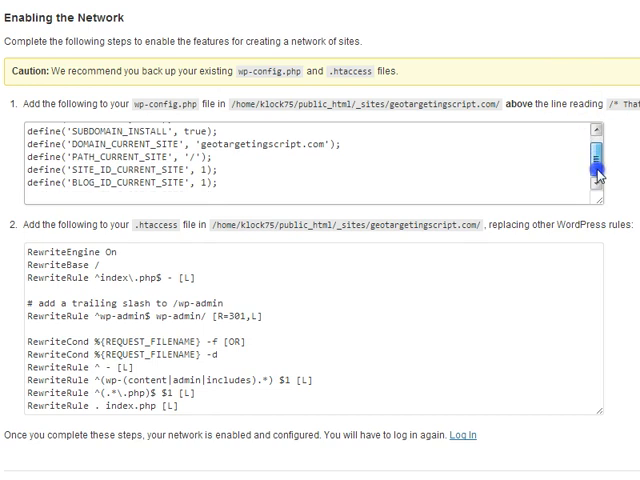
{"action": "scroll", "scroll_direction": "up", "scroll_amount": 3}
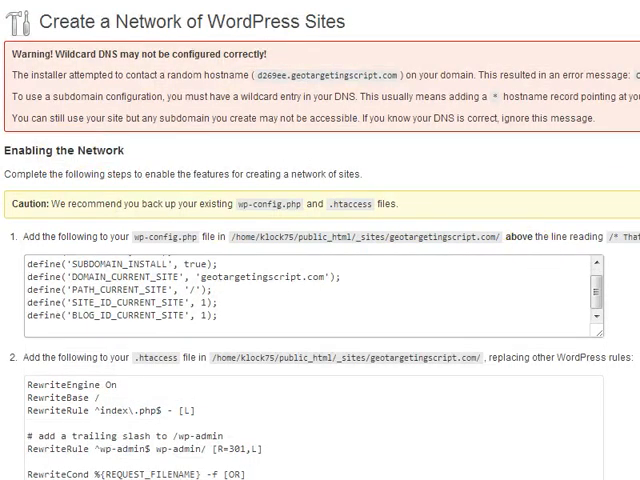
{"action": "mouse_move", "coordinate": [593, 287]}
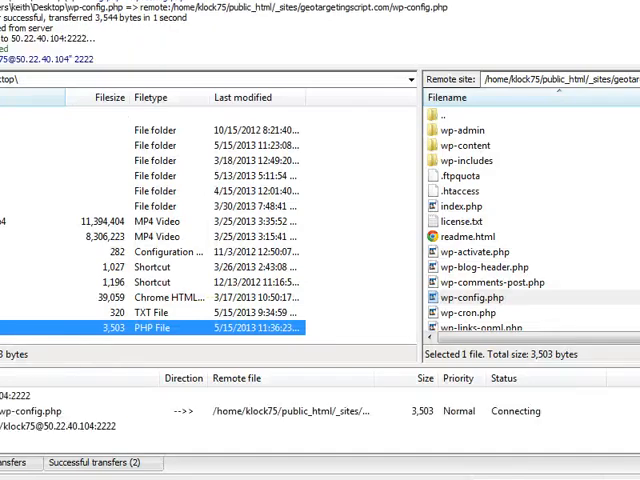
Step: Upload the edited wp-config.php, overwriting the server copy
{"action": "left_click", "coordinate": [382, 300]}
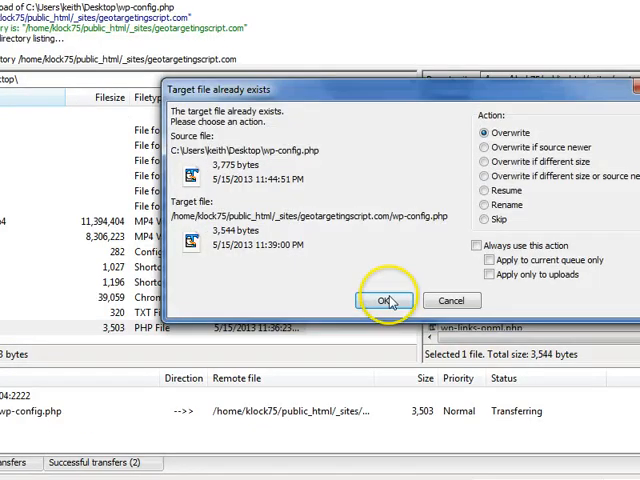
{"action": "left_click", "coordinate": [382, 300]}
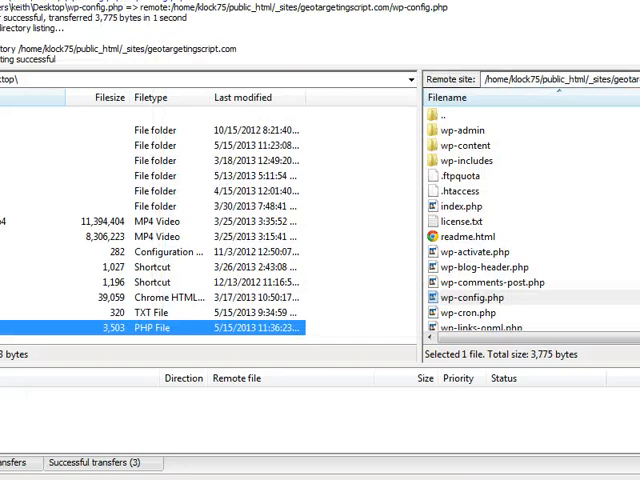
{"action": "right_click", "coordinate": [135, 145]}
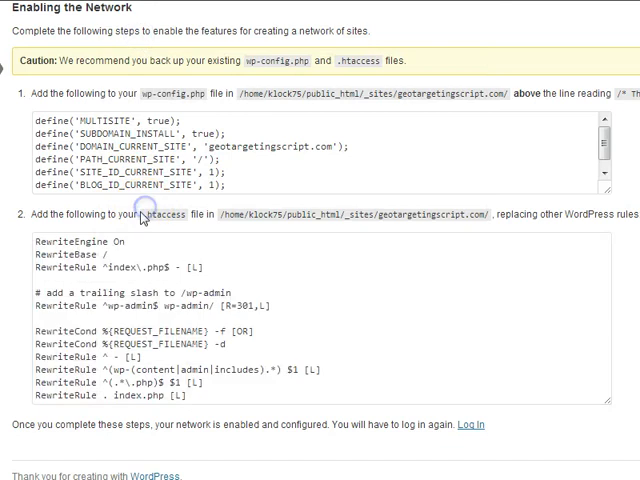
Step: Open the site folder and select .htaccess in the remote pane for download
{"action": "double_click", "coordinate": [175, 214]}
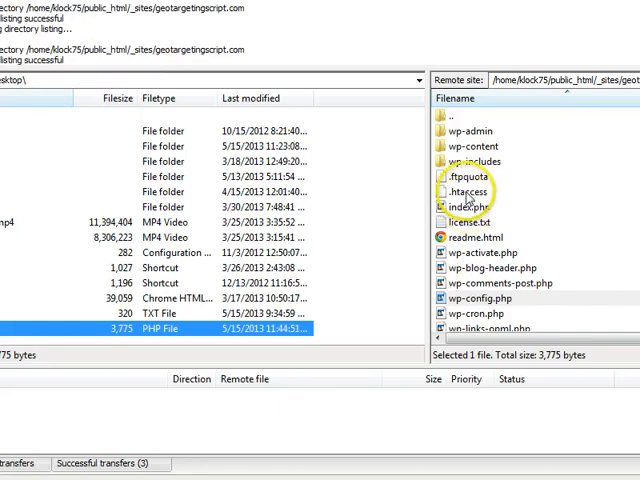
{"action": "left_click", "coordinate": [471, 191]}
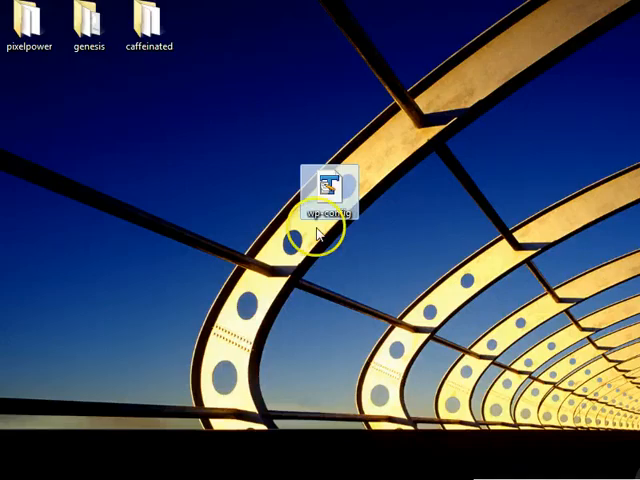
Step: Open .htaccess in TextPad, delete the old rules and begin with 'RewriteEngine On'
{"action": "right_click", "coordinate": [328, 190]}
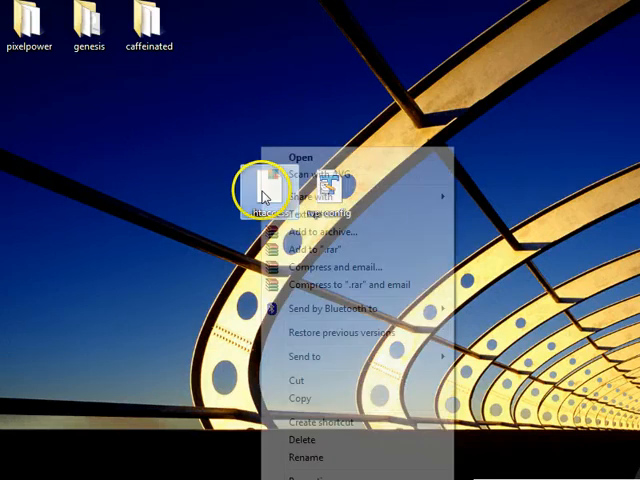
{"action": "left_click", "coordinate": [298, 157]}
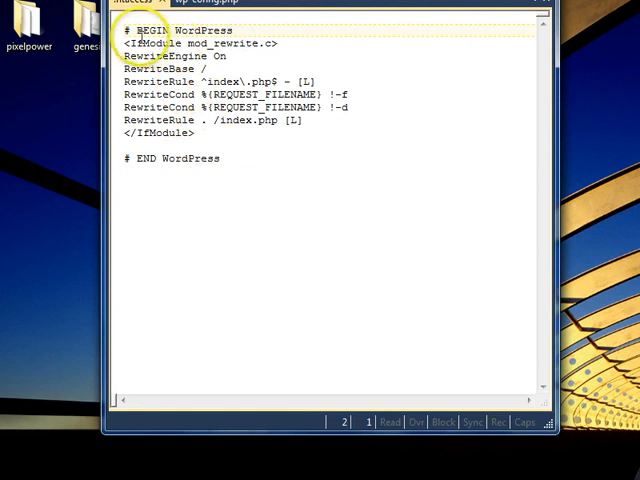
{"action": "left_click_drag", "start_coordinate": [134, 30], "coordinate": [235, 156]}
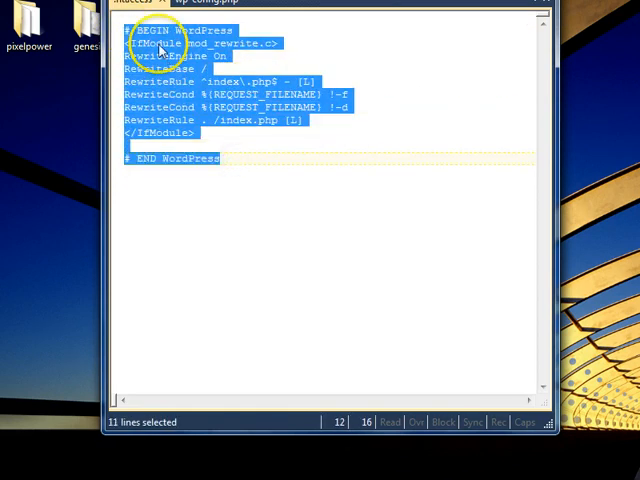
{"action": "mouse_move", "coordinate": [133, 273]}
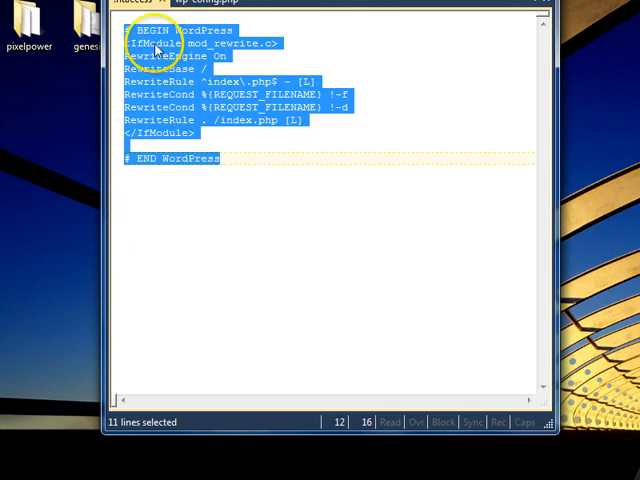
{"action": "key", "text": "Delete"}
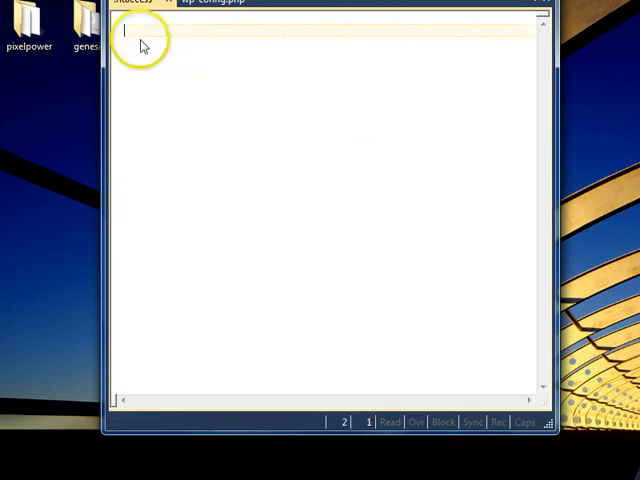
{"action": "type", "text": "RewriteEngine On"}
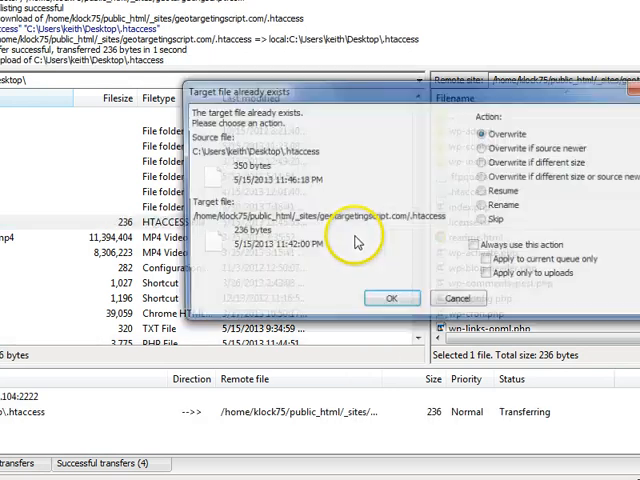
Step: Overwrite the server's .htaccess with the edited copy in FileZilla
{"action": "left_click", "coordinate": [390, 298]}
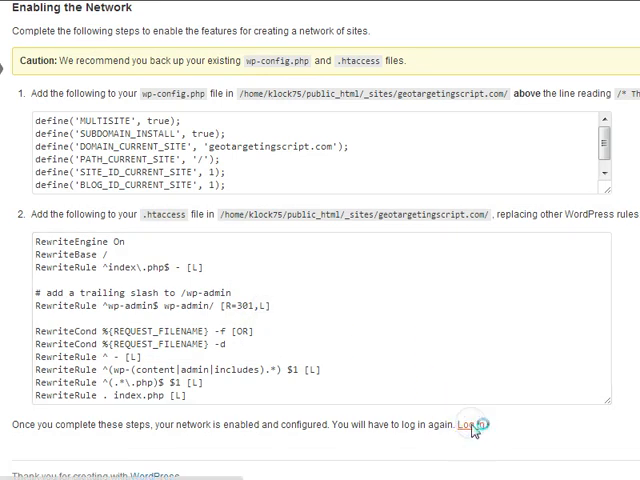
Step: Go to the WordPress login page and begin entering the username
{"action": "left_click", "coordinate": [478, 423]}
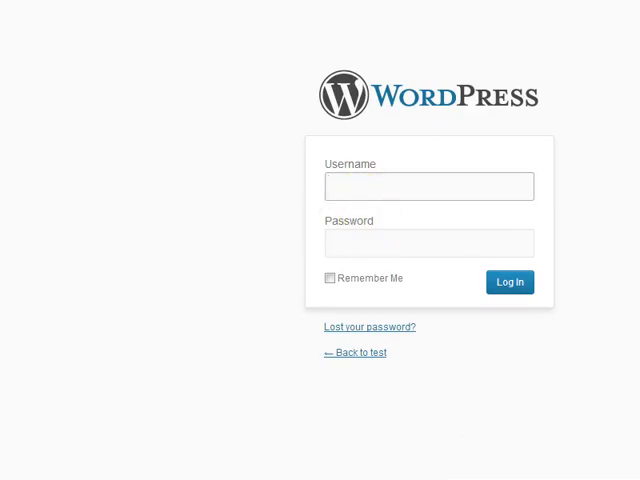
{"action": "left_click", "coordinate": [510, 282]}
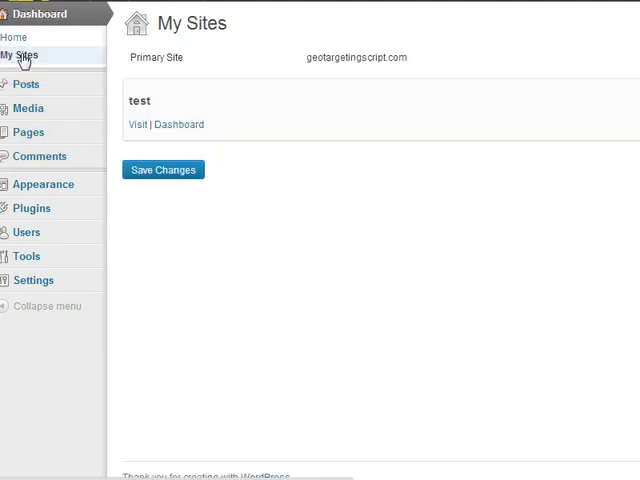
{"action": "mouse_move", "coordinate": [306, 138]}
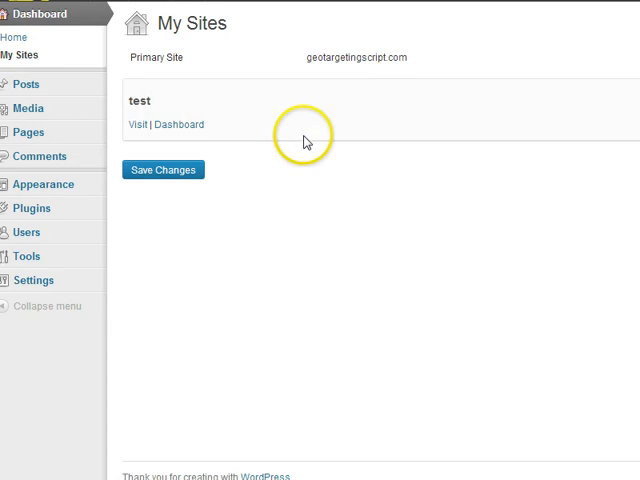
{"action": "mouse_move", "coordinate": [60, 100]}
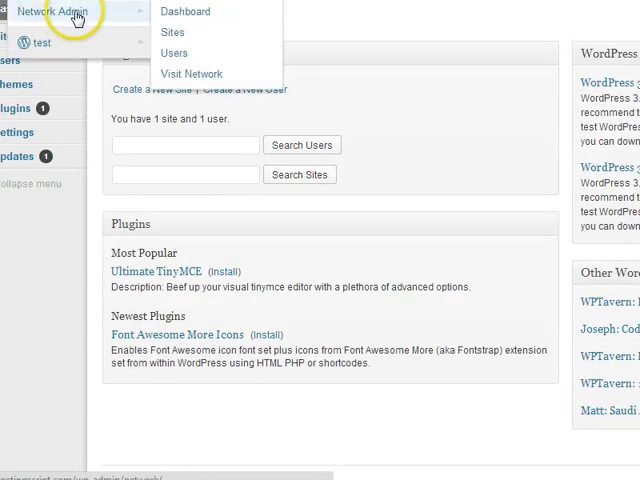
Step: Open Network Admin Sites, Add New, and type 'newsletter' as the site address
{"action": "left_click", "coordinate": [172, 32]}
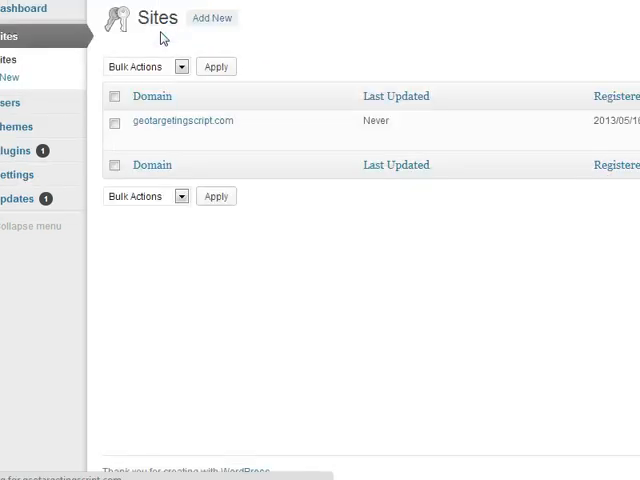
{"action": "mouse_move", "coordinate": [10, 60]}
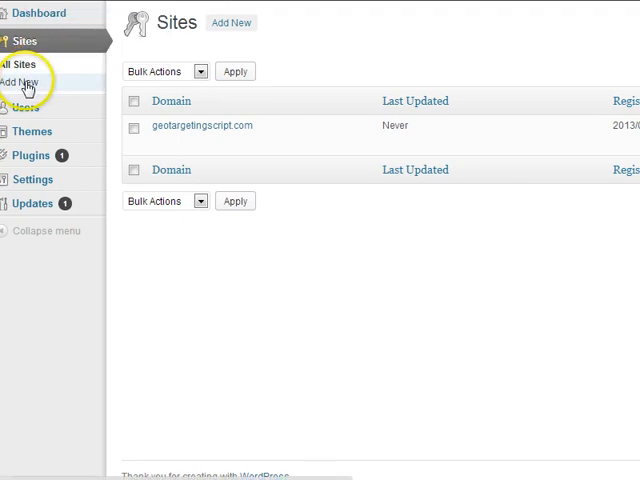
{"action": "left_click", "coordinate": [21, 81]}
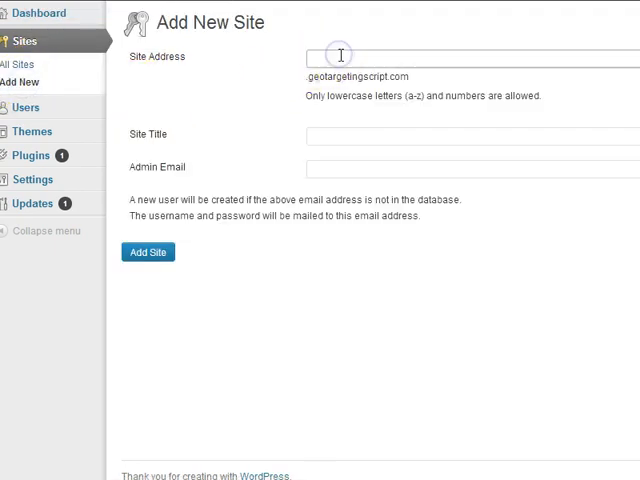
{"action": "type", "text": "newsletter"}
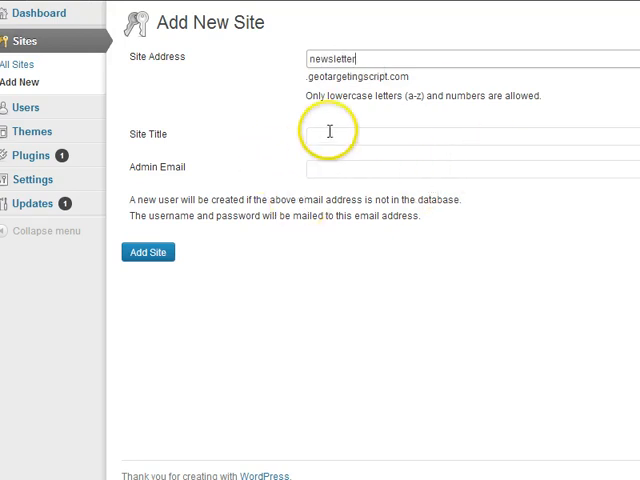
{"action": "mouse_move", "coordinate": [298, 8]}
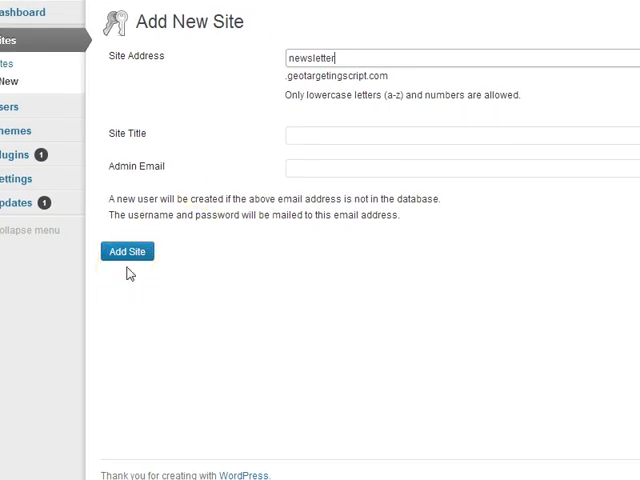
{"action": "mouse_move", "coordinate": [160, 309]}
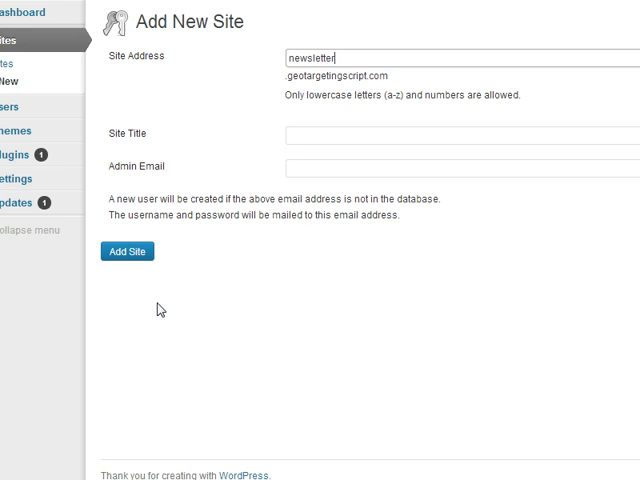